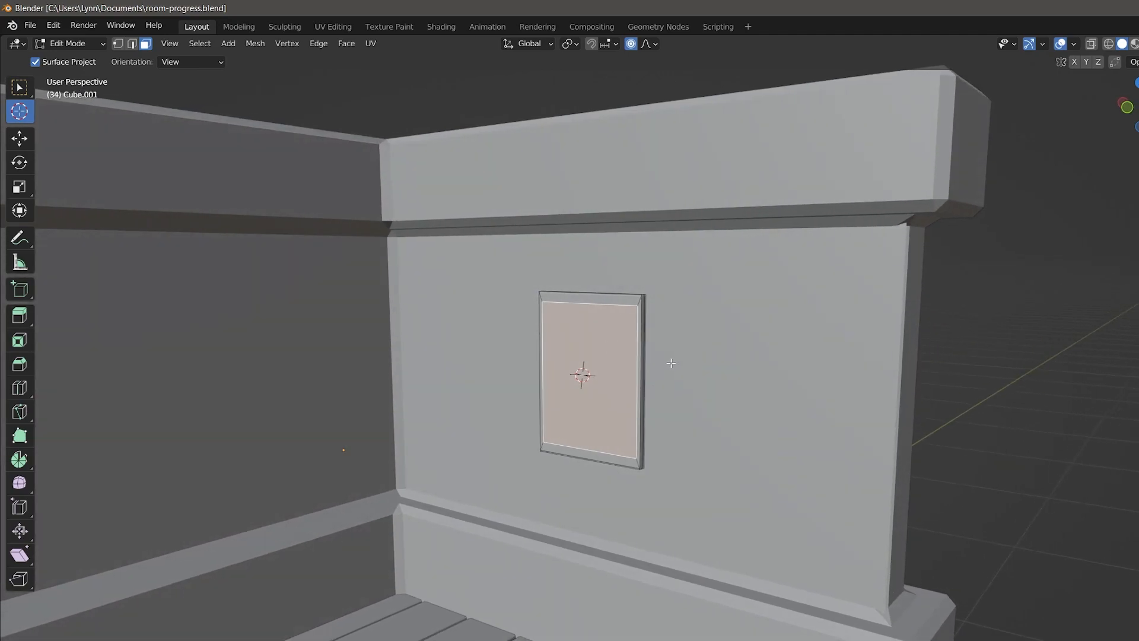
Leave Edit Mode so a fresh default scene with cube, camera and light can start
key(Tab)
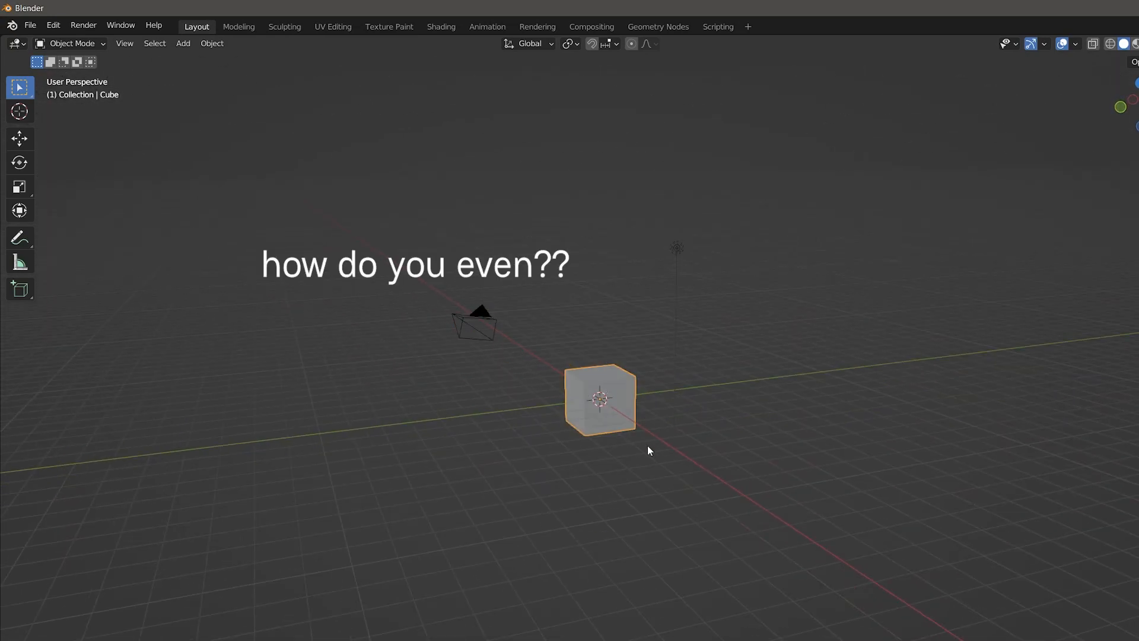
Apply the plane's scale, then open the bedroom model with bed, nightstand and shelf
scroll(up, 3)
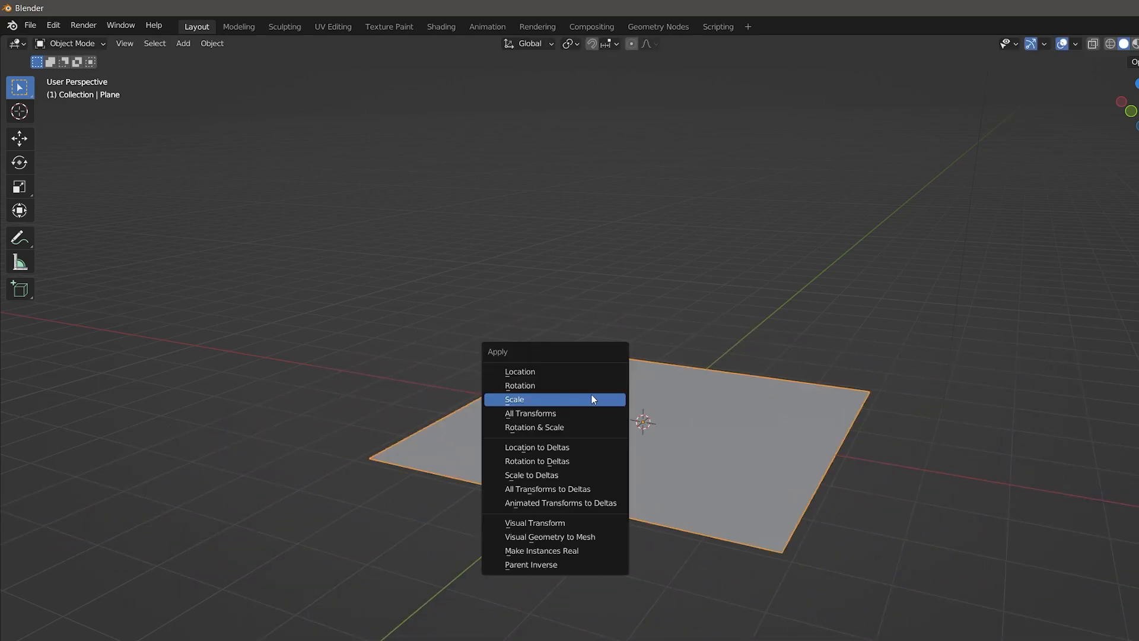
click(515, 398)
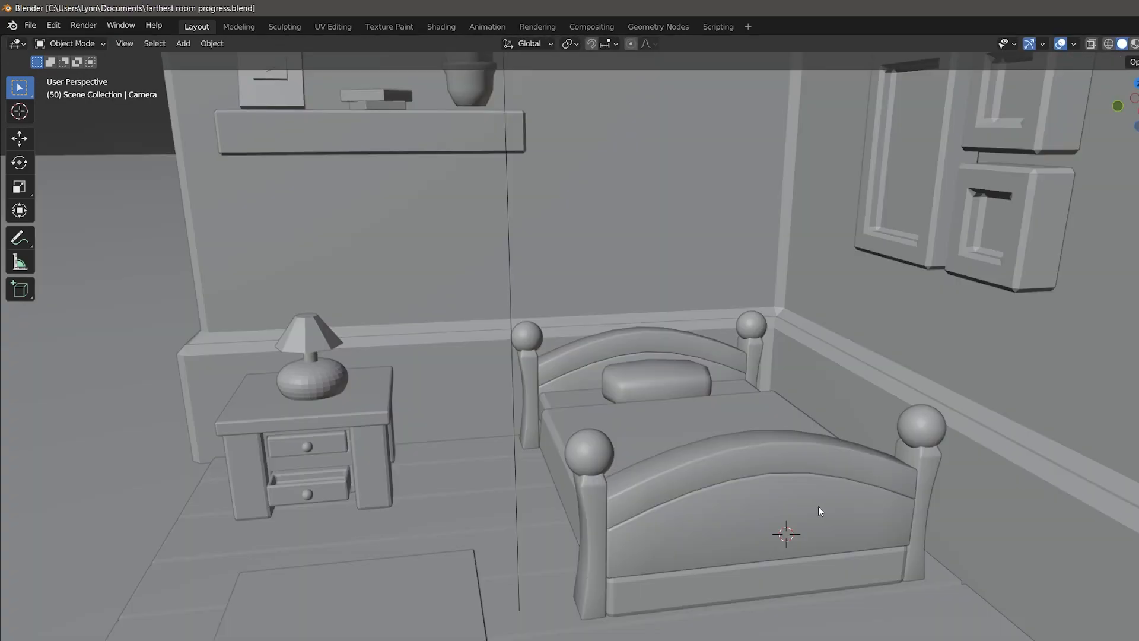
Enter Edit Mode on the footboard and view the bedroom in Rendered shading
key(Tab)
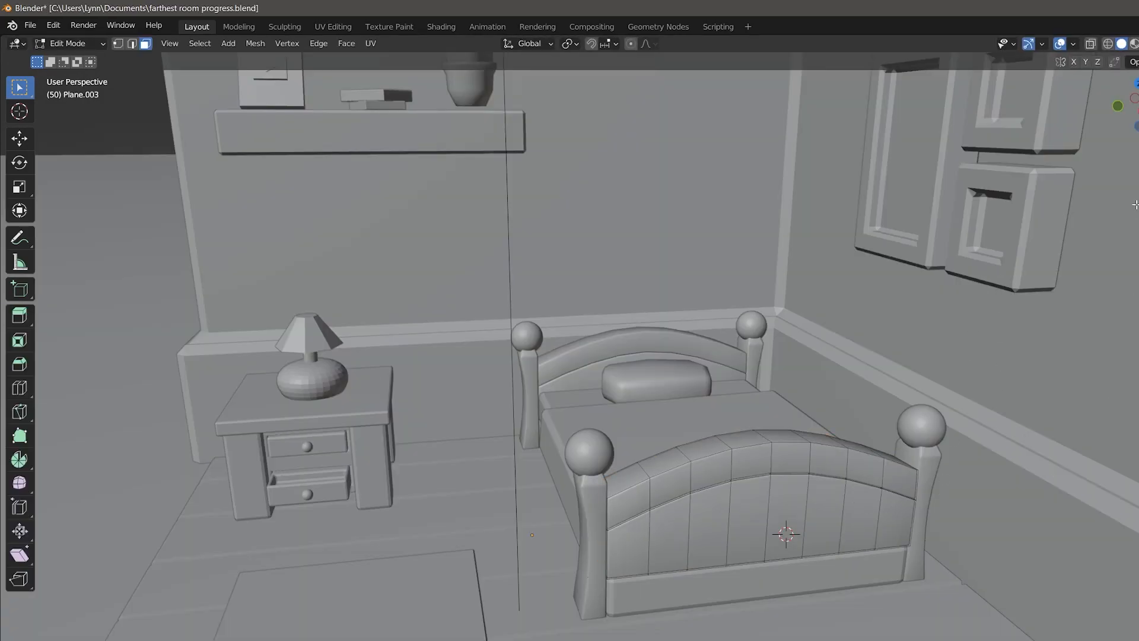
scroll(down, 3)
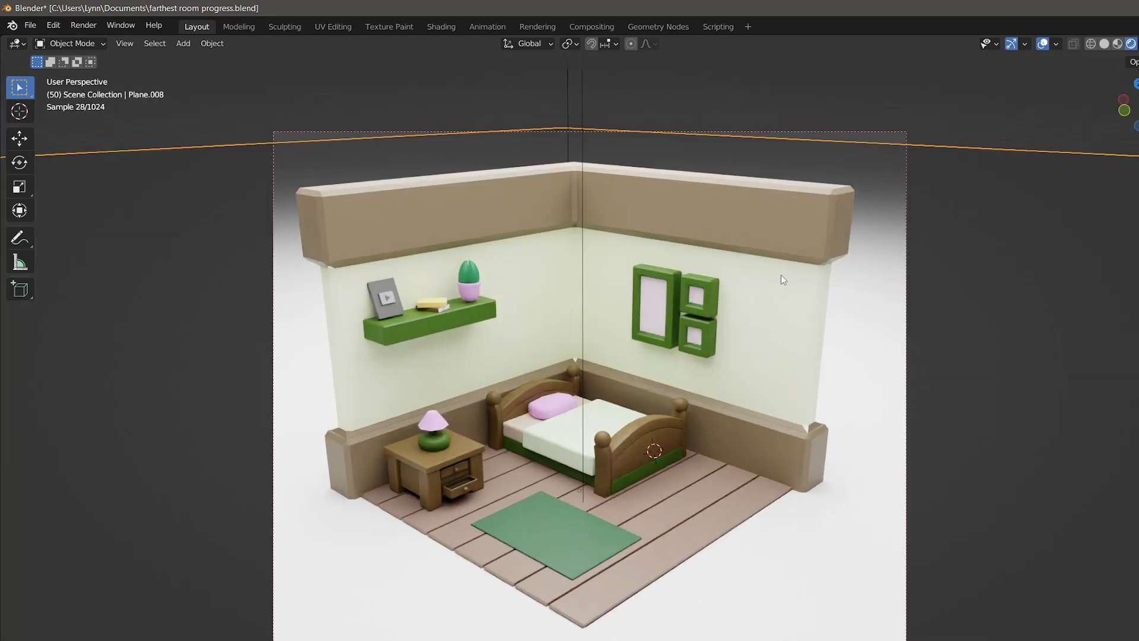
mouse_move(749, 292)
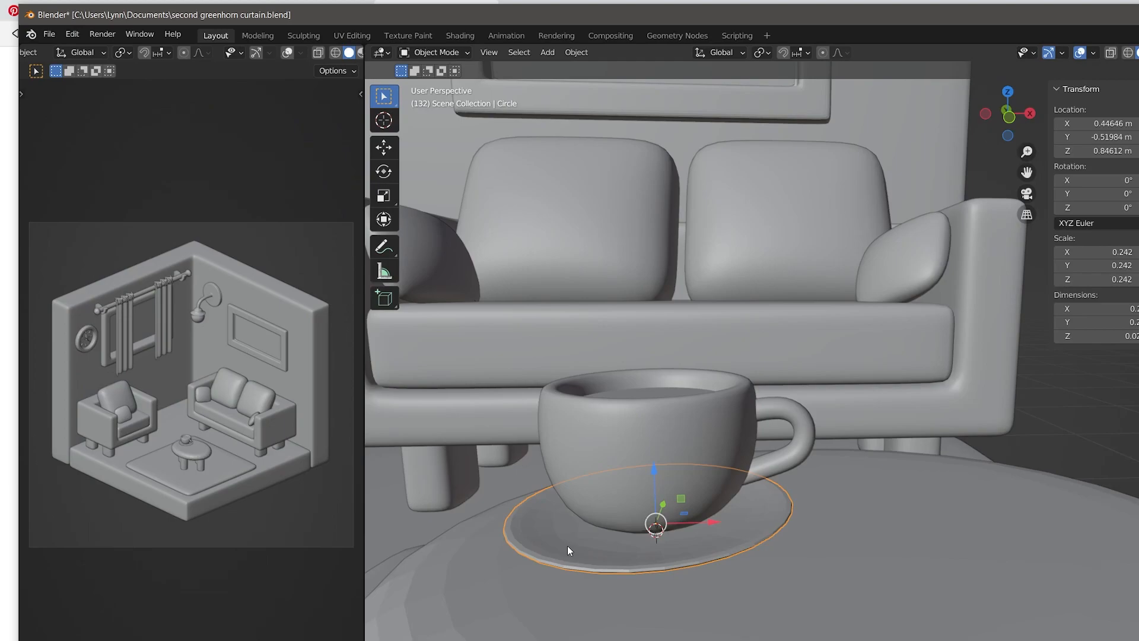
Show the pink-and-green living room rendered beside its untextured model in a split viewport
key(Tab)
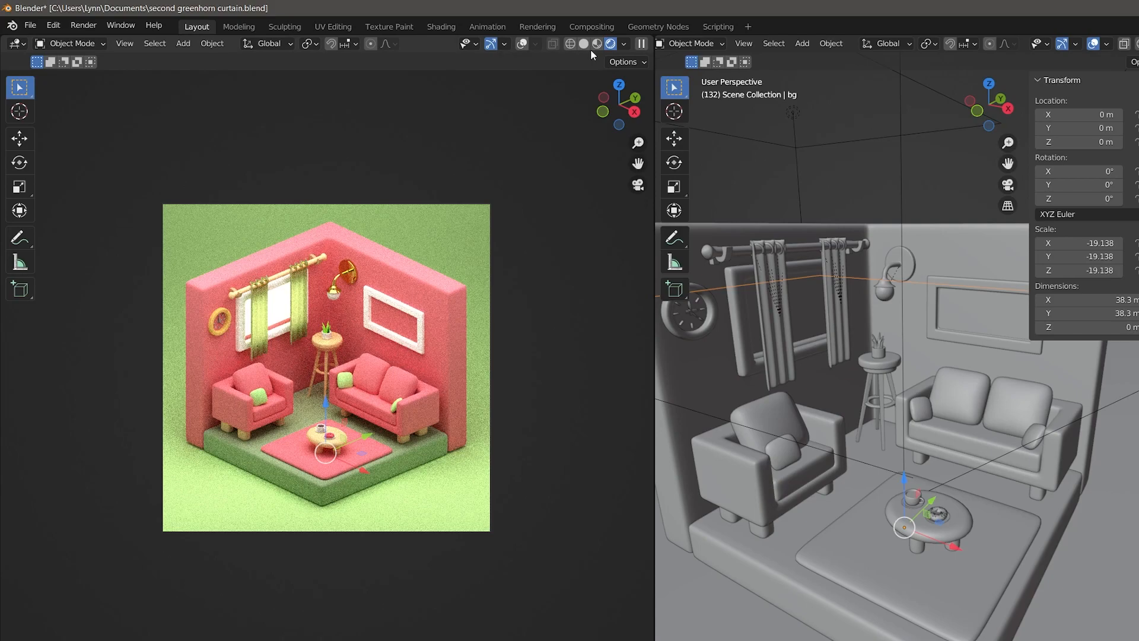
mouse_move(1015, 500)
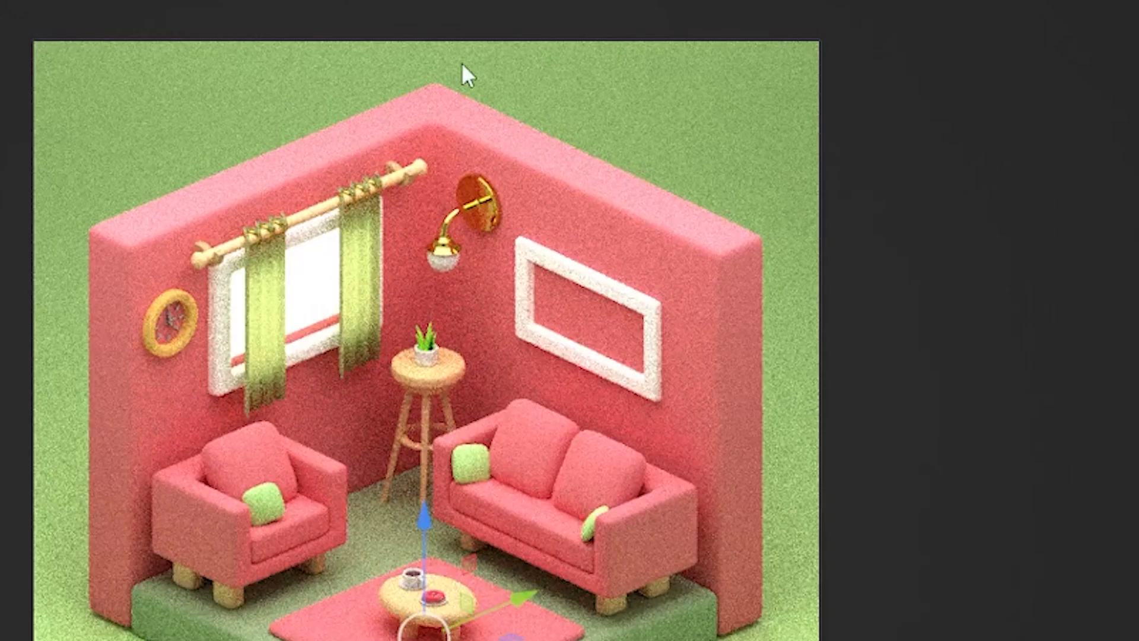
mouse_move(537, 345)
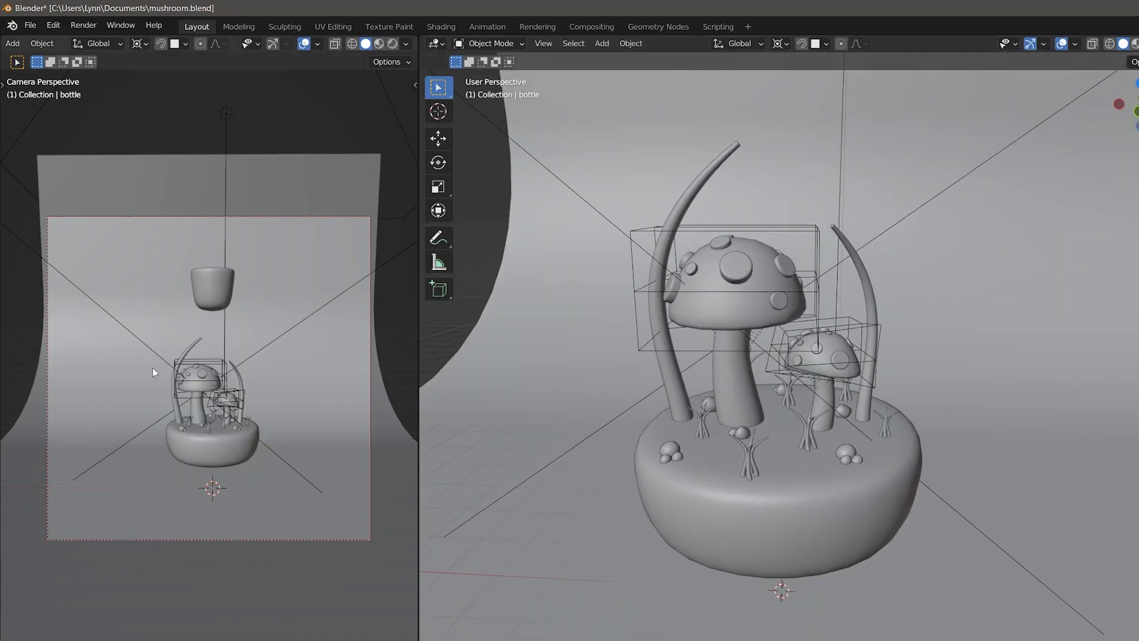
Show the mushroom bottle scene through the camera in Rendered shading
click(393, 44)
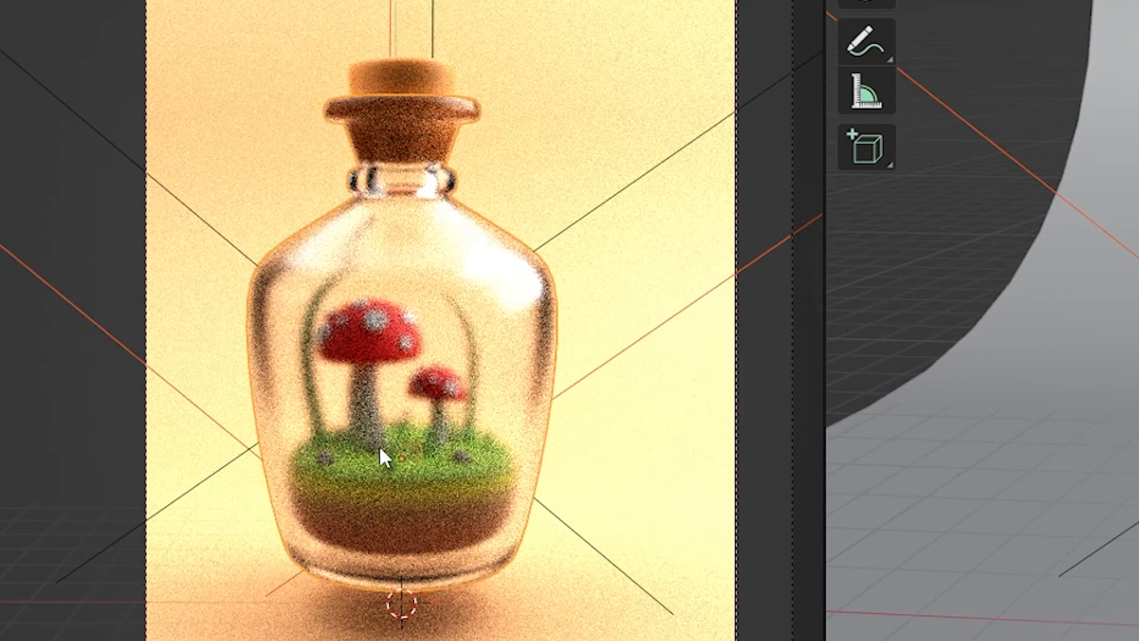
mouse_move(350, 352)
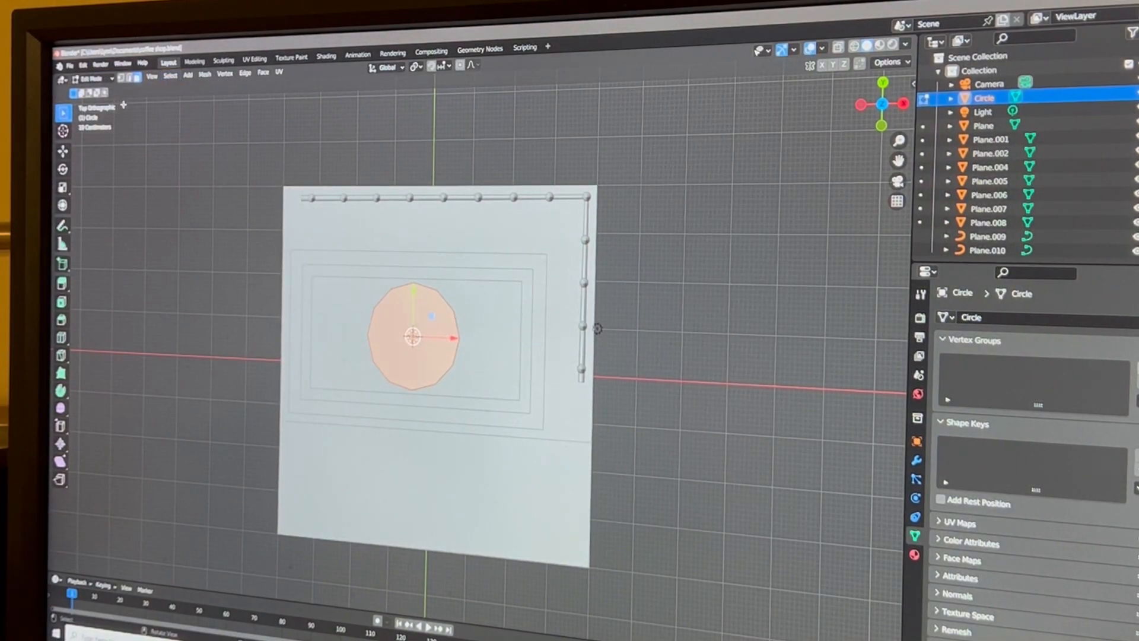
Show the coffee shop with its rooftop cup in Rendered shading
key(r)
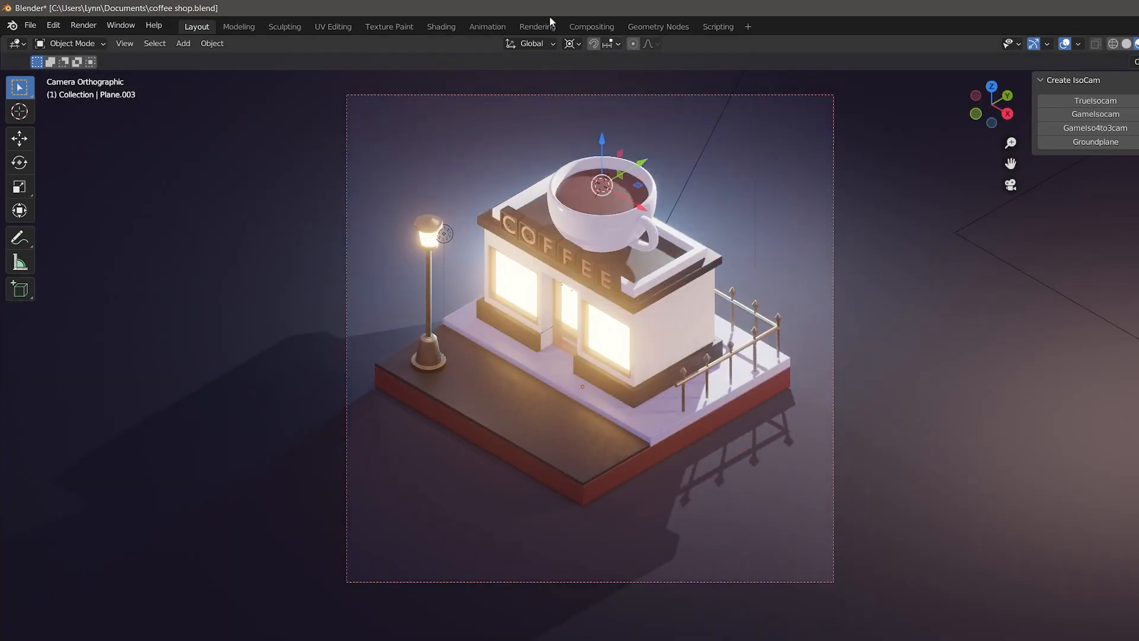
Select the coffee faces inside the rooftop cup and separate them by selection
scroll(down, 3)
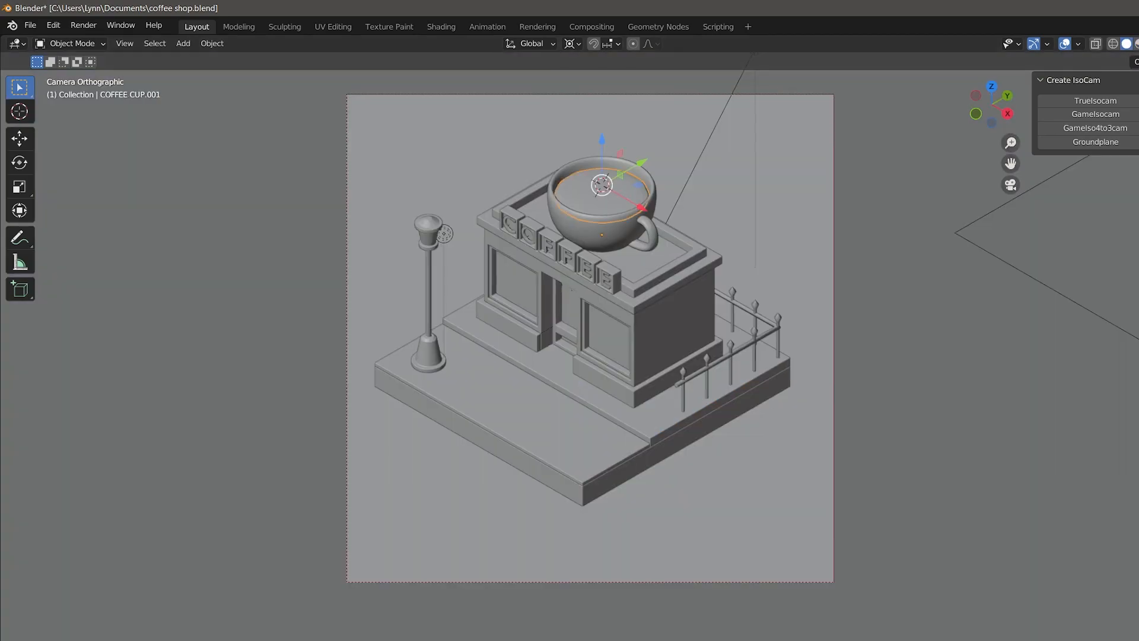
key(Tab)
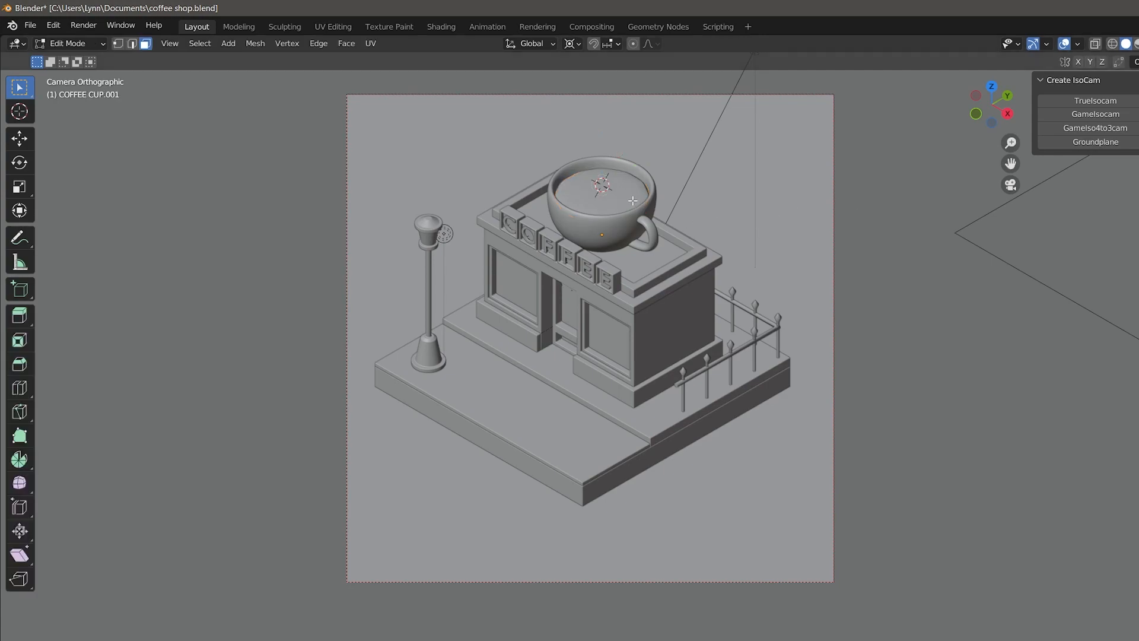
click(601, 185)
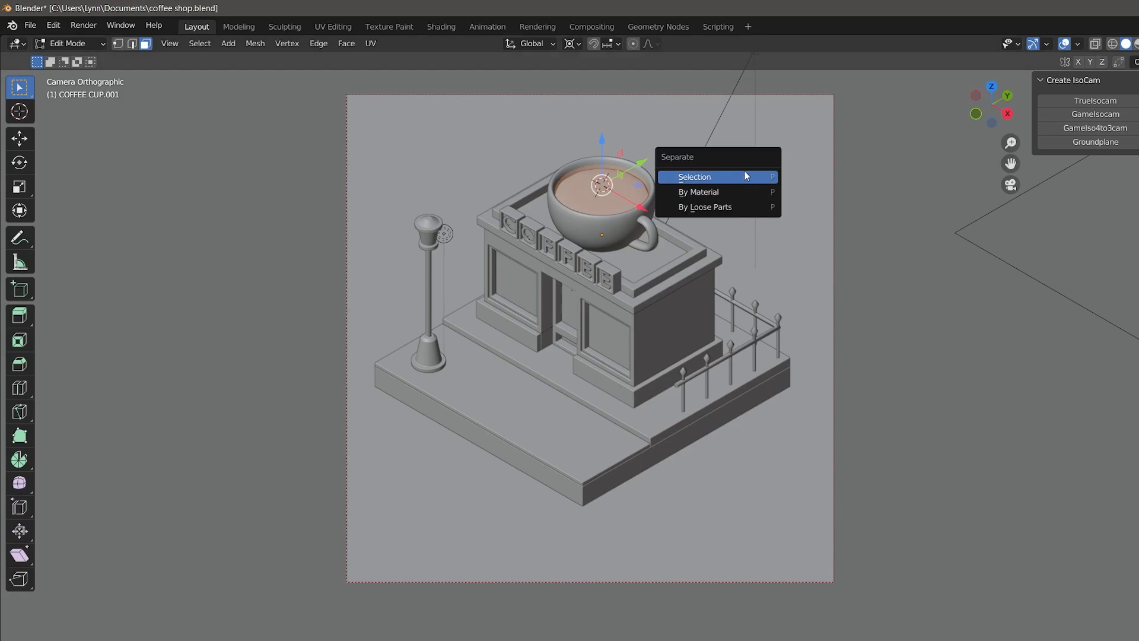
click(693, 177)
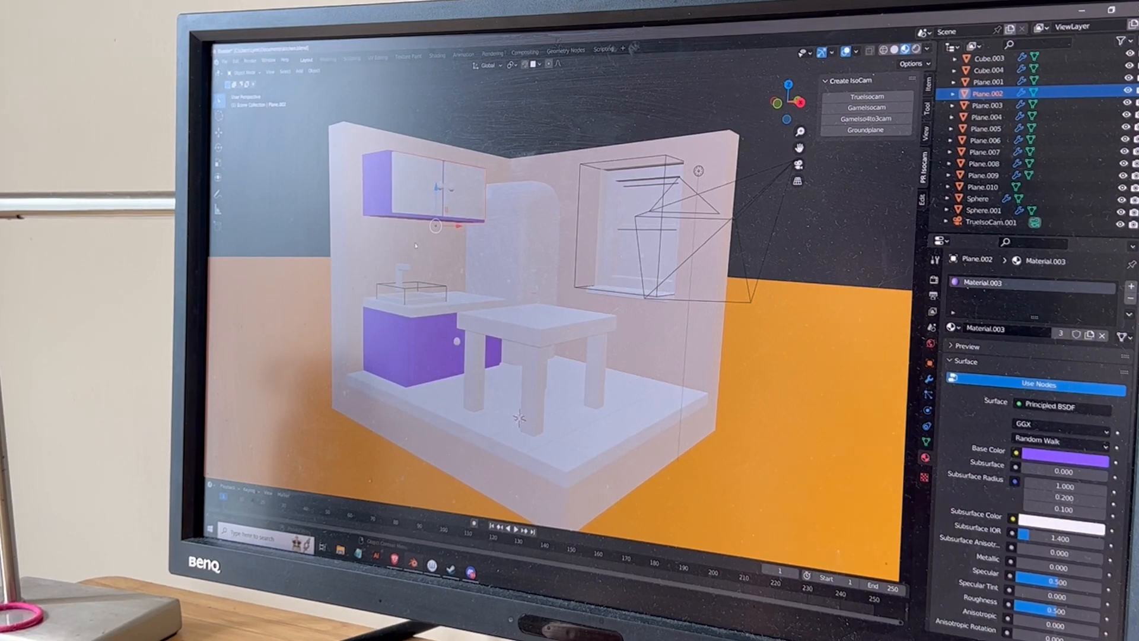
Set the fridge's base colour with the color picker in Material Properties
click(988, 105)
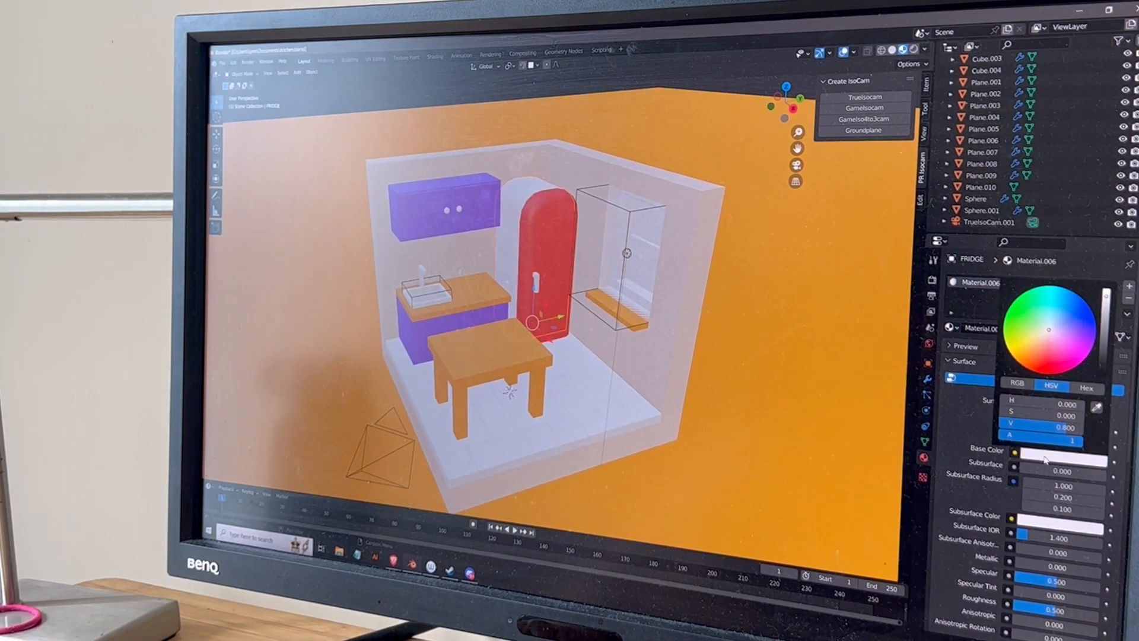
drag(1054, 427, 1038, 427)
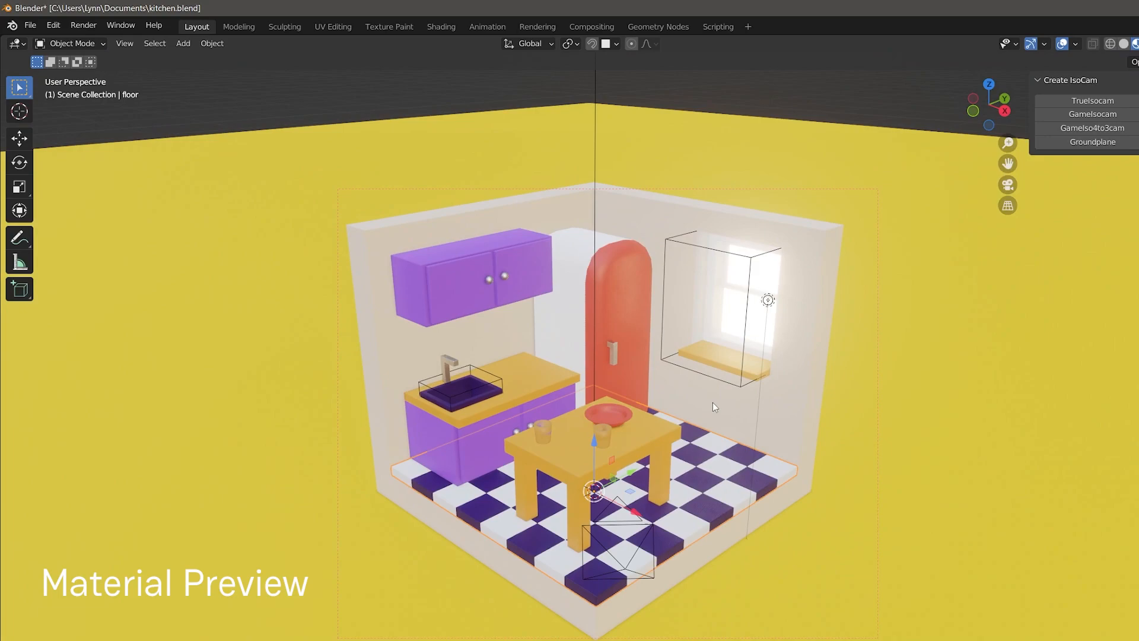
mouse_move(731, 373)
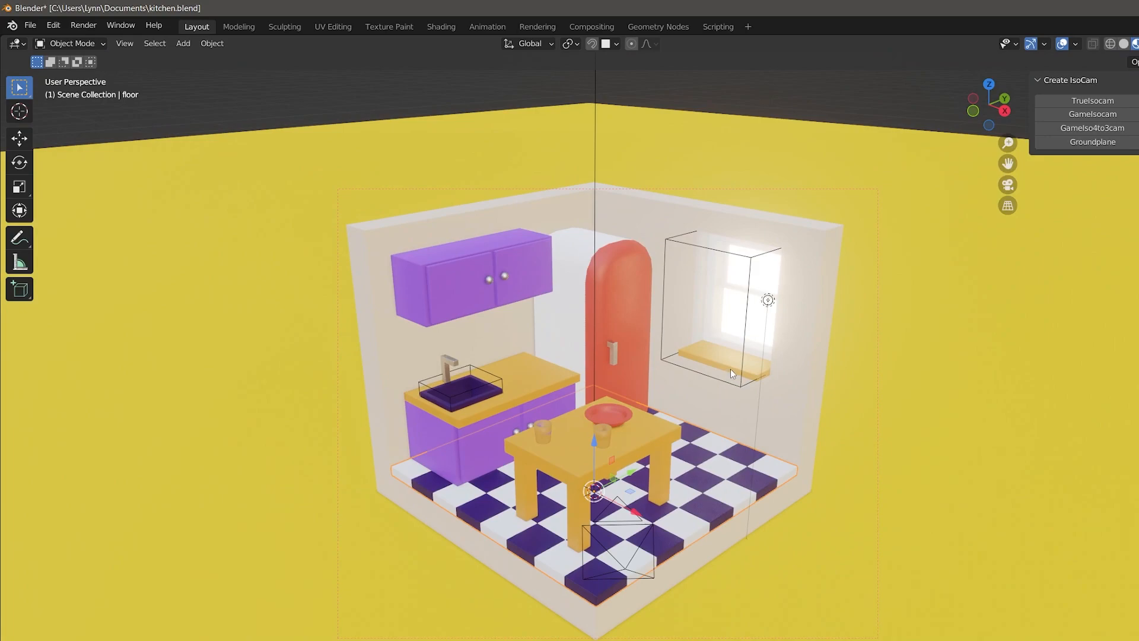